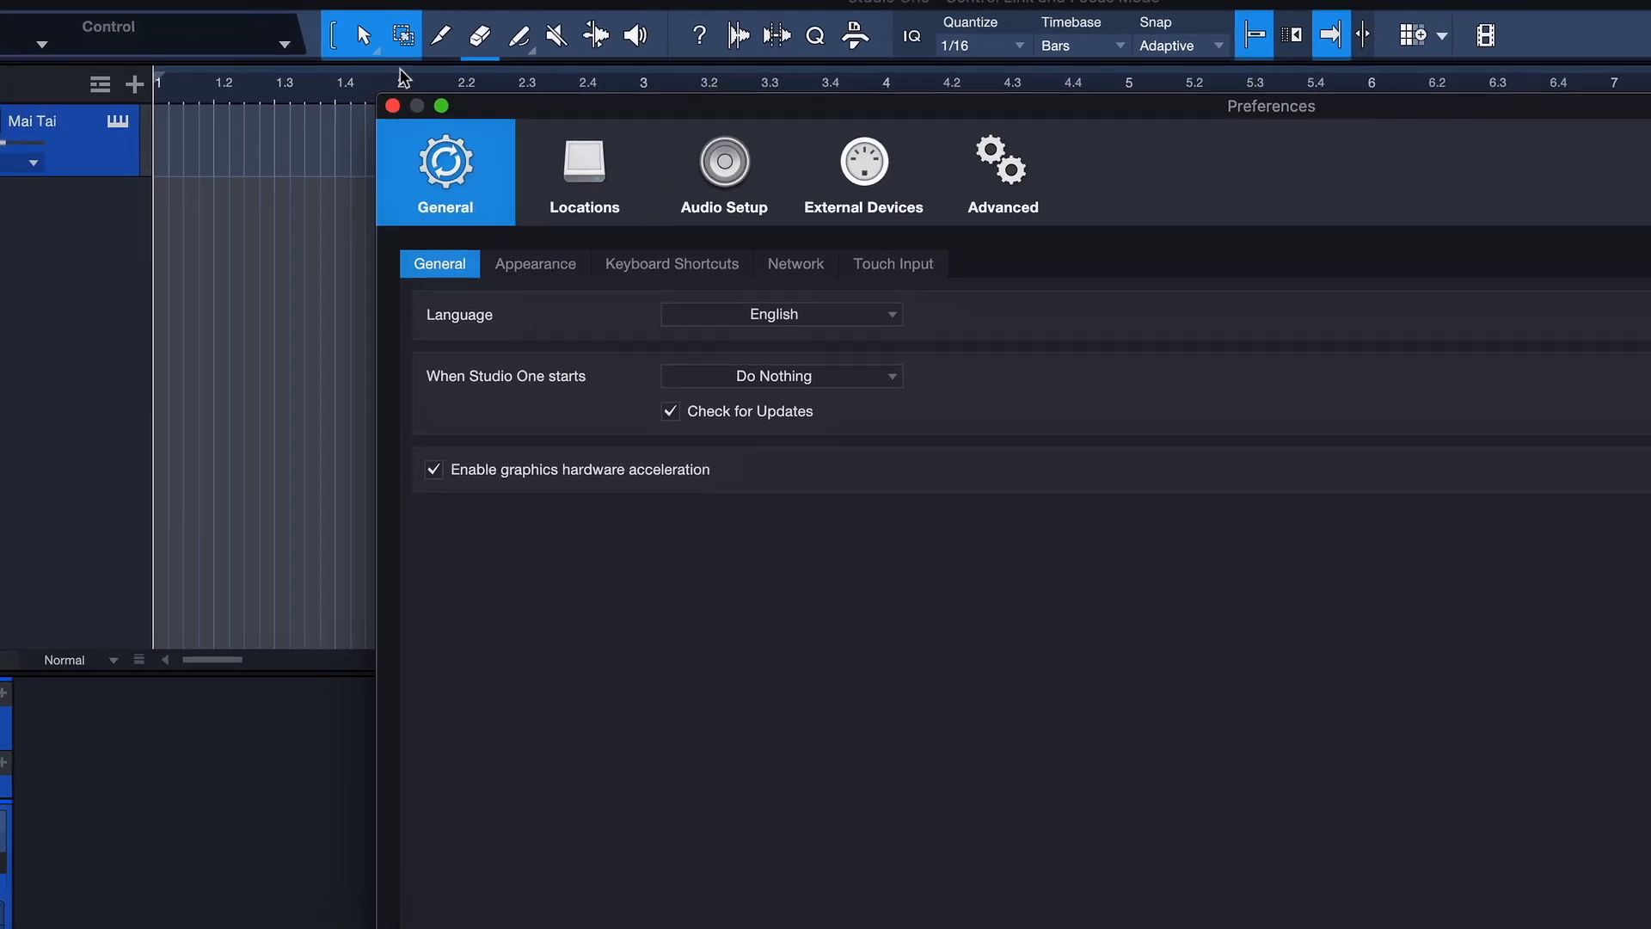
Add a generic MIDI control surface receiving from the APC MINI in External Devices
click(863, 174)
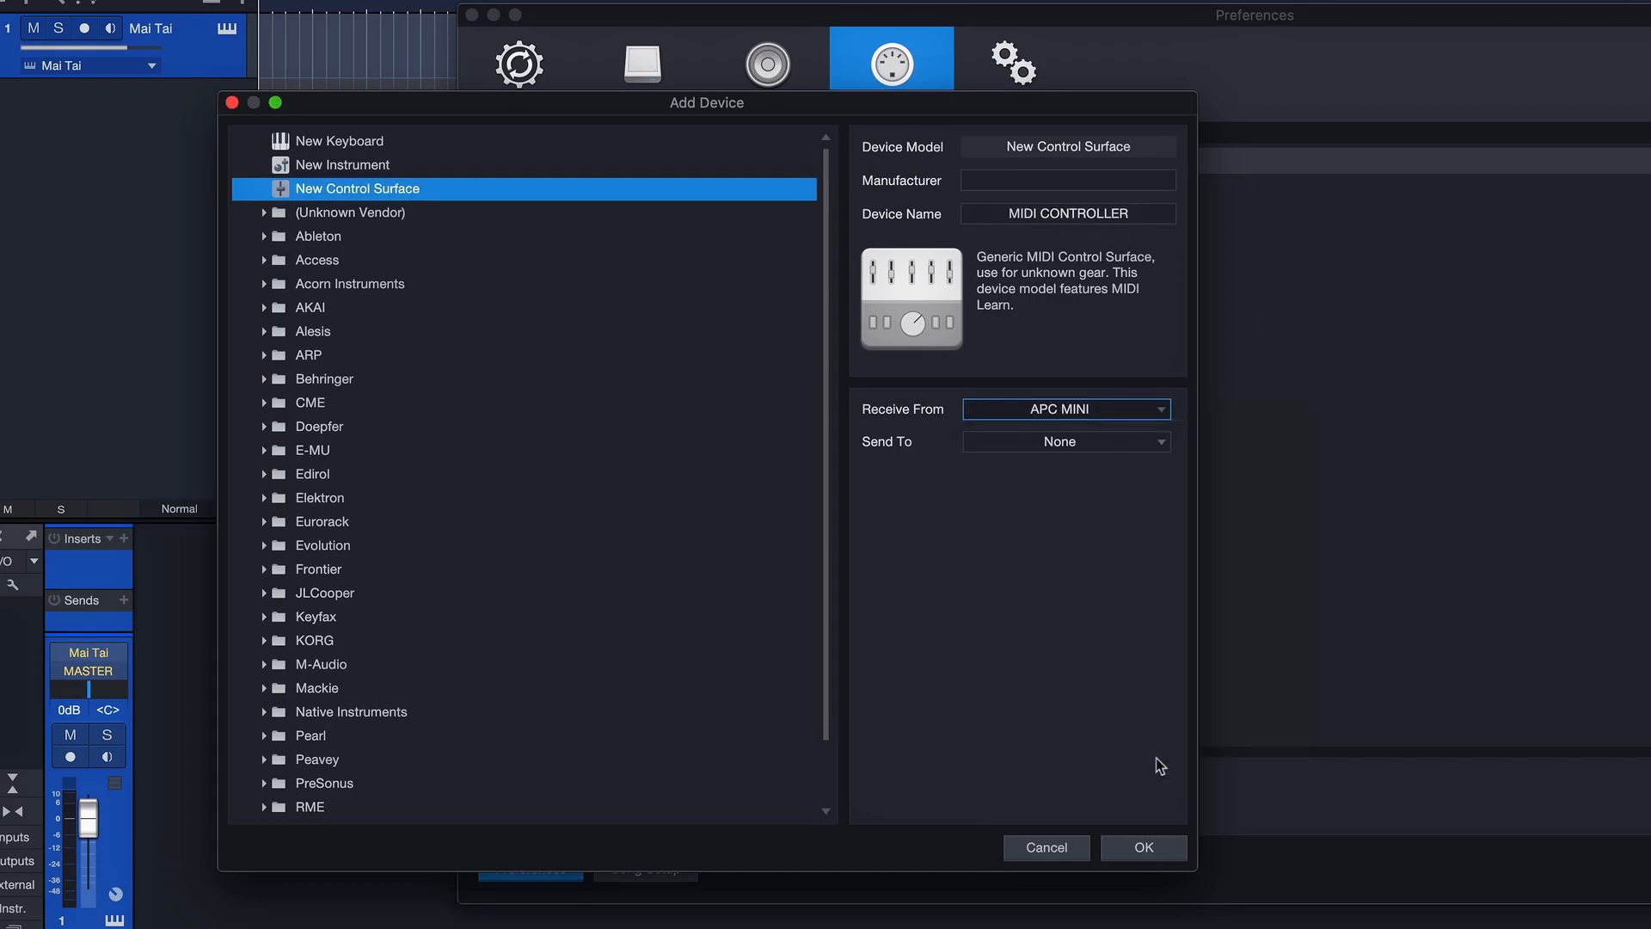
click(1045, 846)
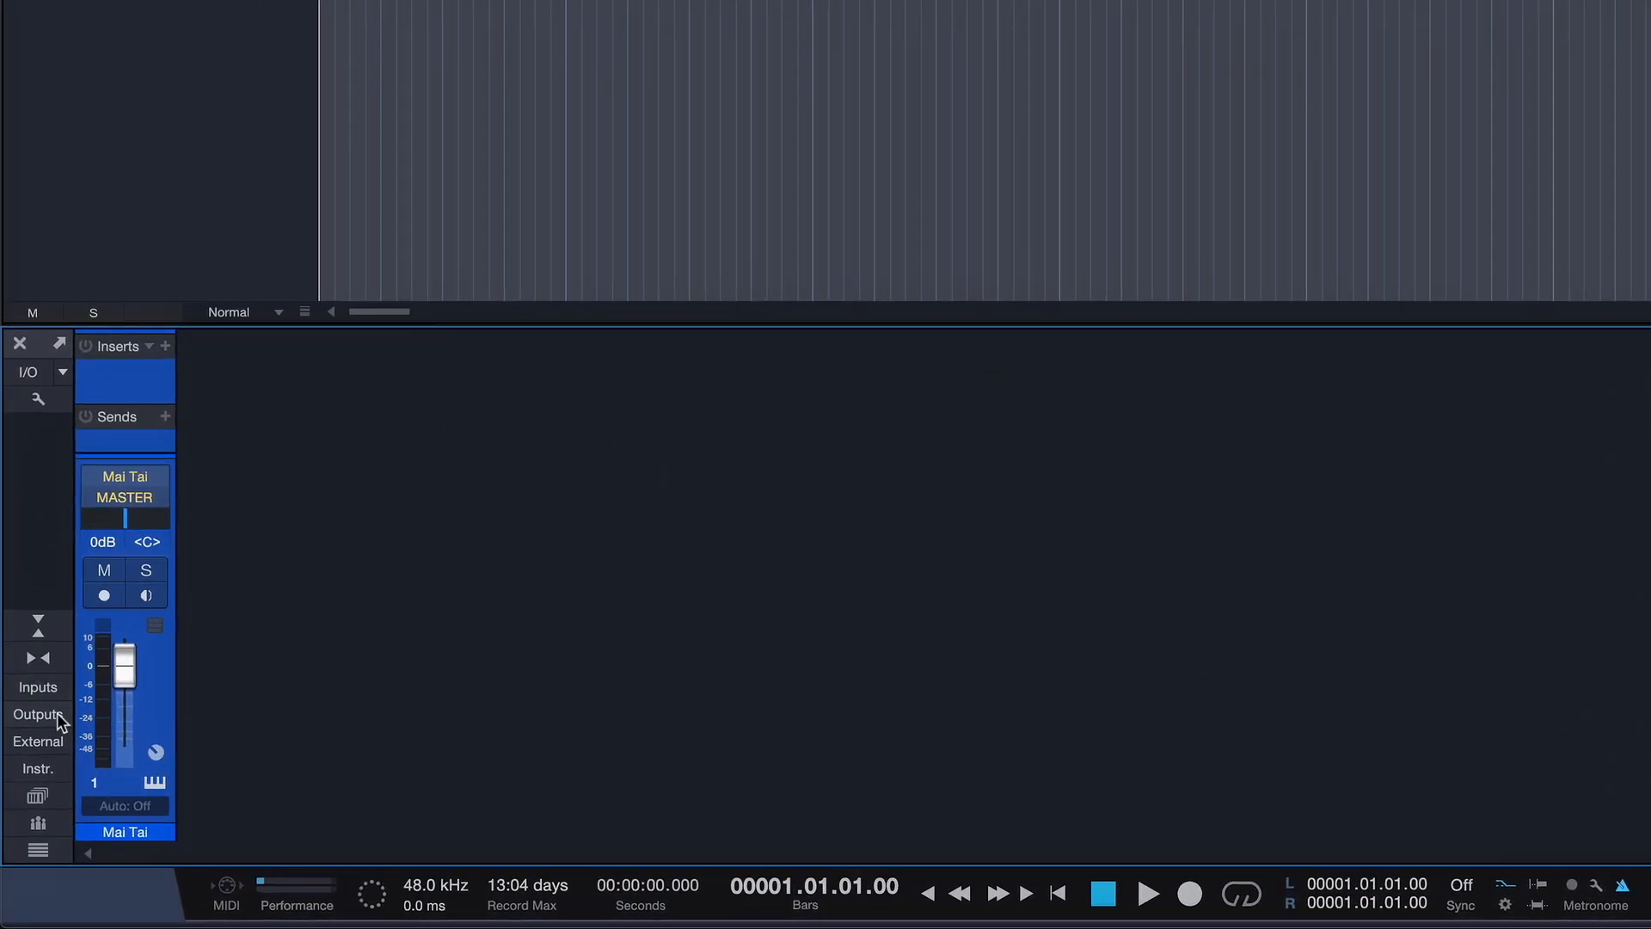
Close Preferences and show the Mai Tai channel in the Console
click(37, 741)
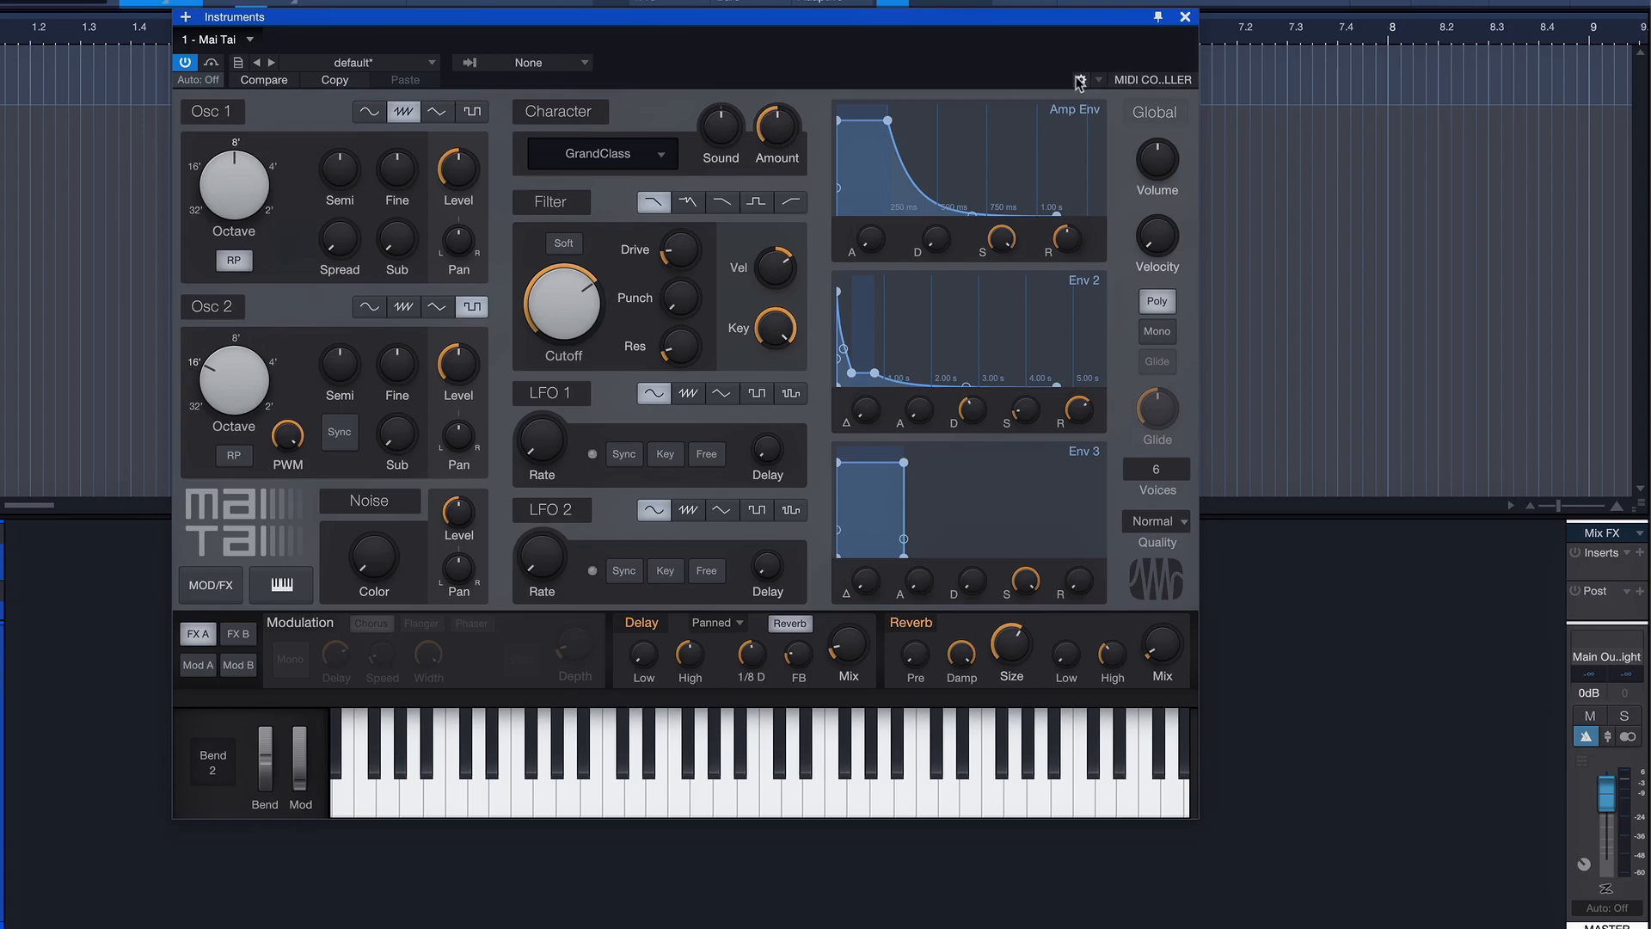
Show the Control Link bar pairing Mai Tai's Cutoff with MIDI CONTROLLER Control1
click(1095, 79)
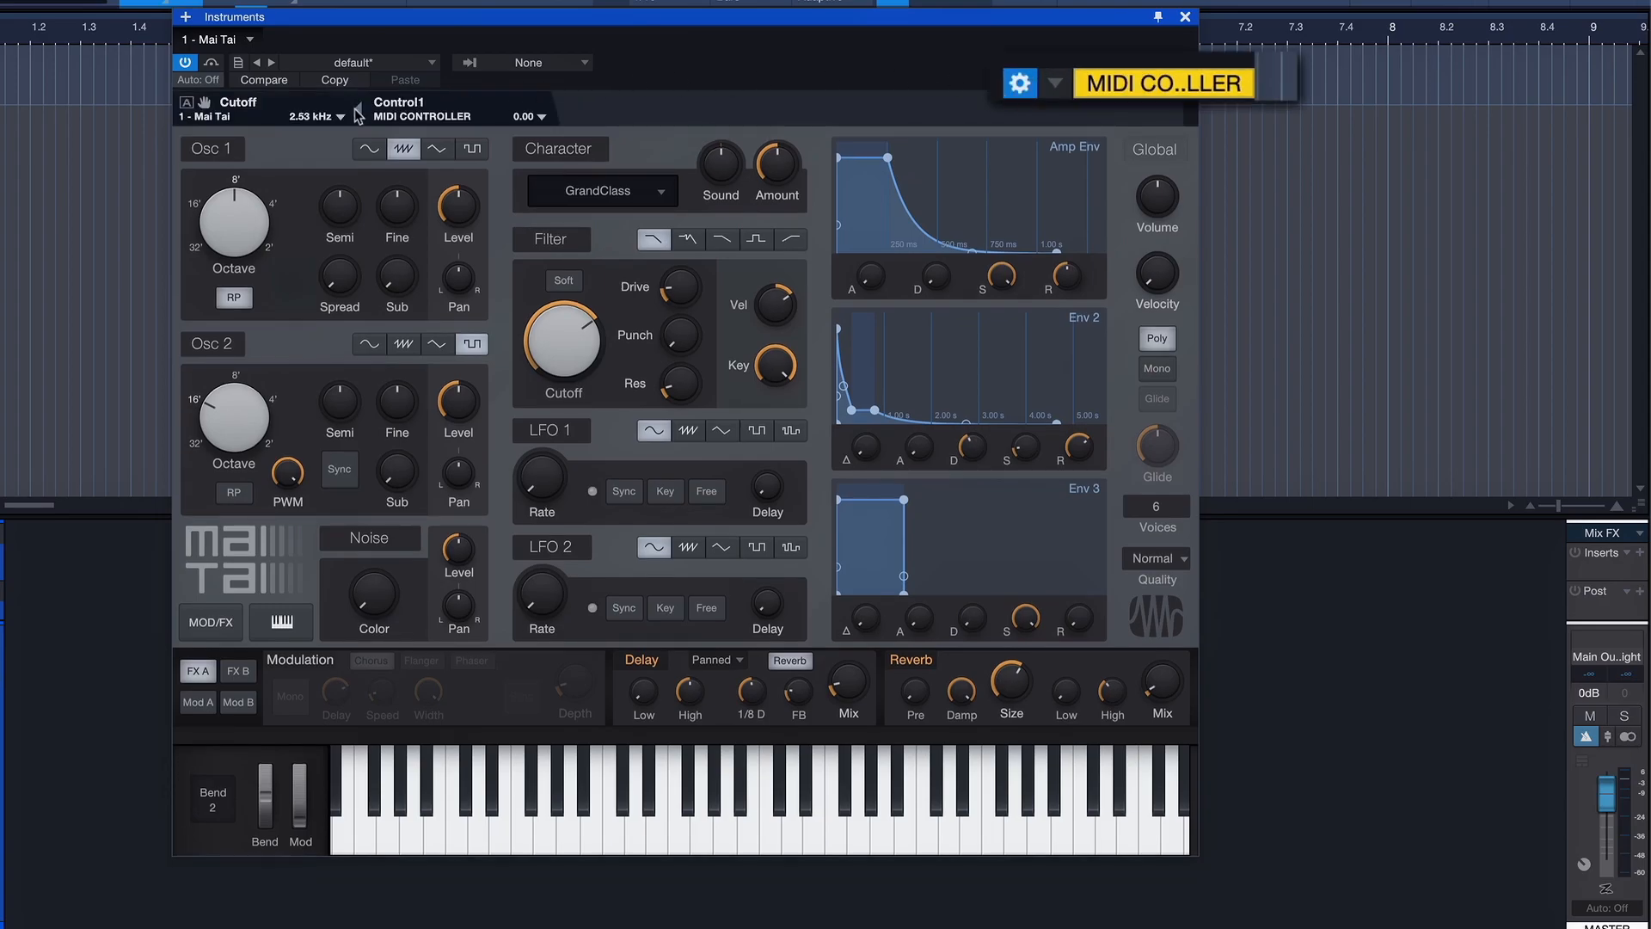